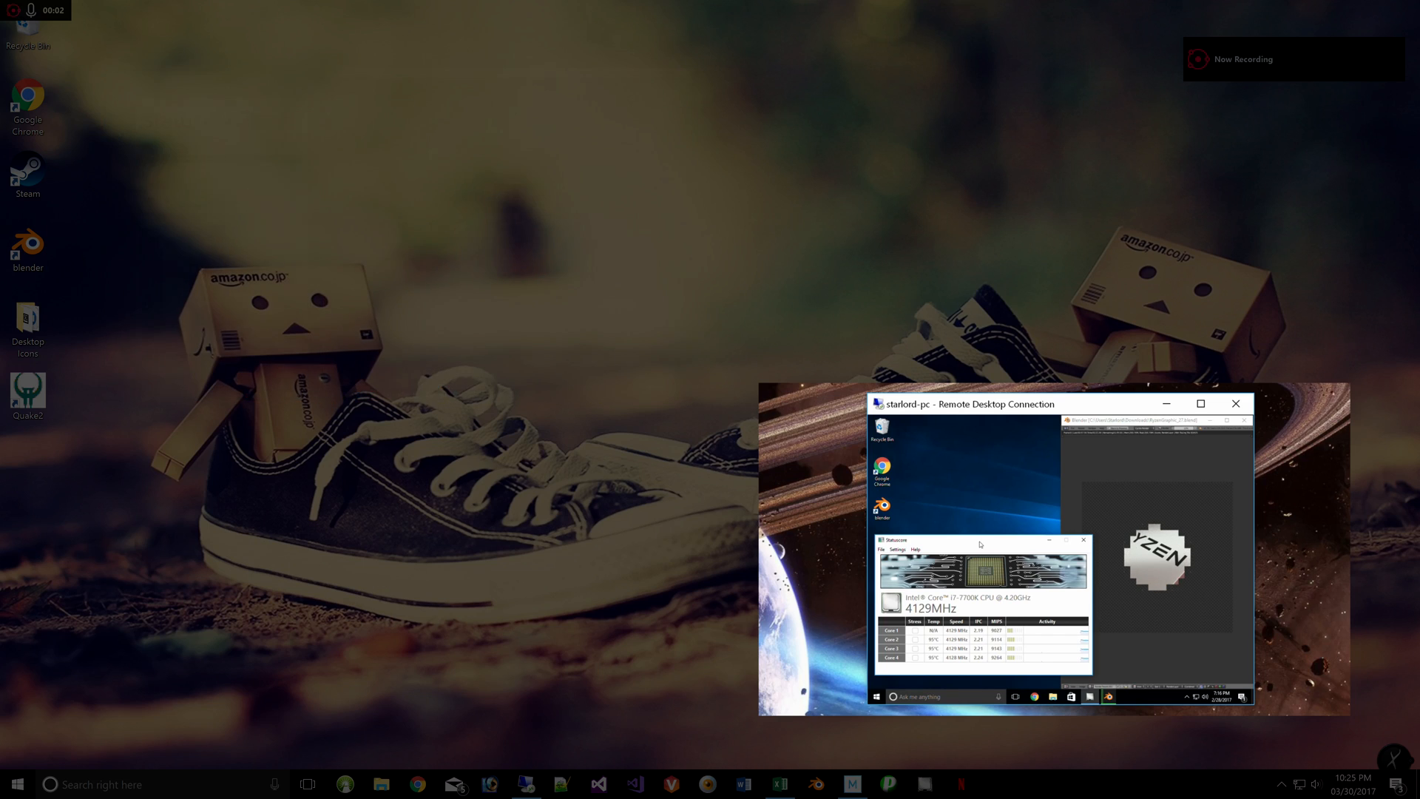
- Bring columns AW–AY and the final rows into view and dismiss the Line chart dropdown
left_click(1235, 403)
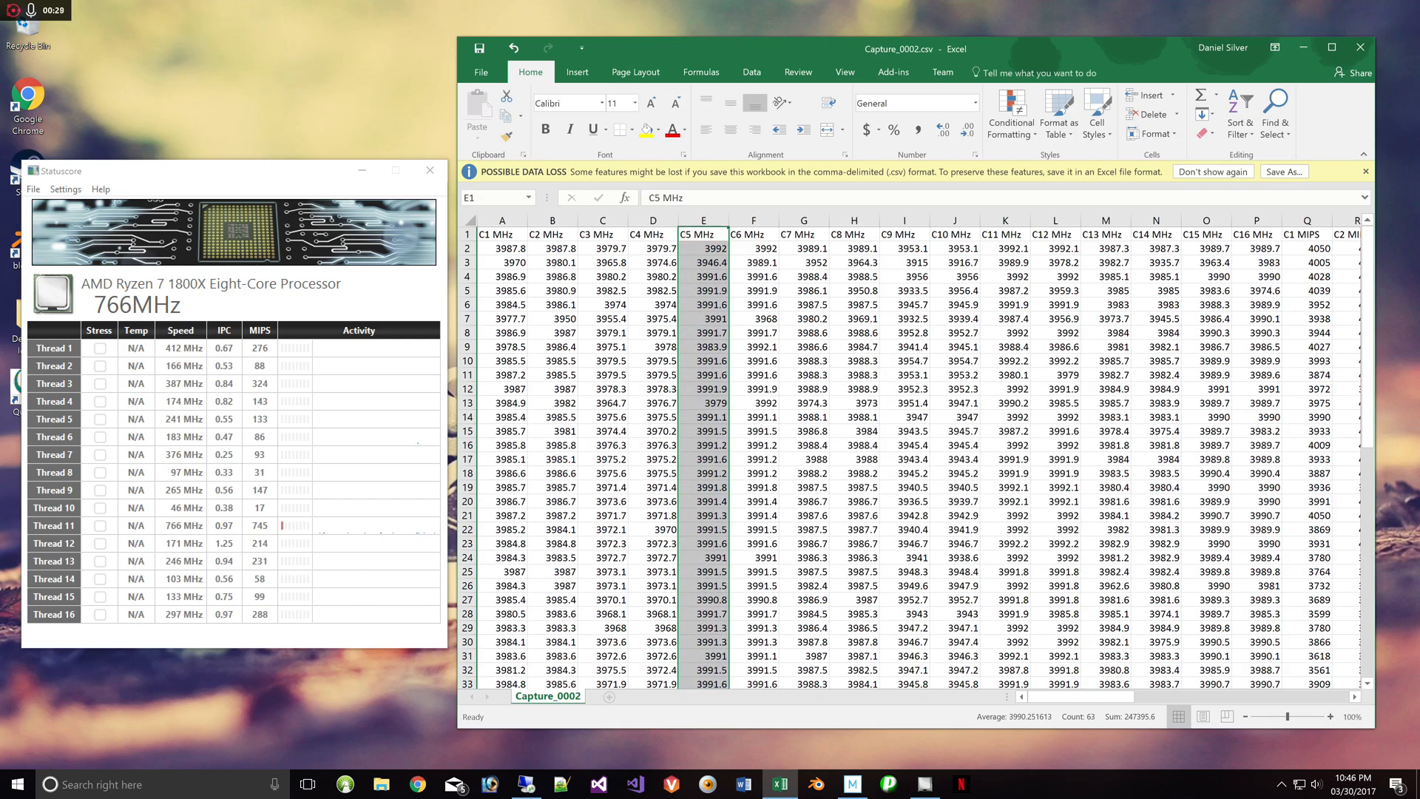
scroll("right", 3)
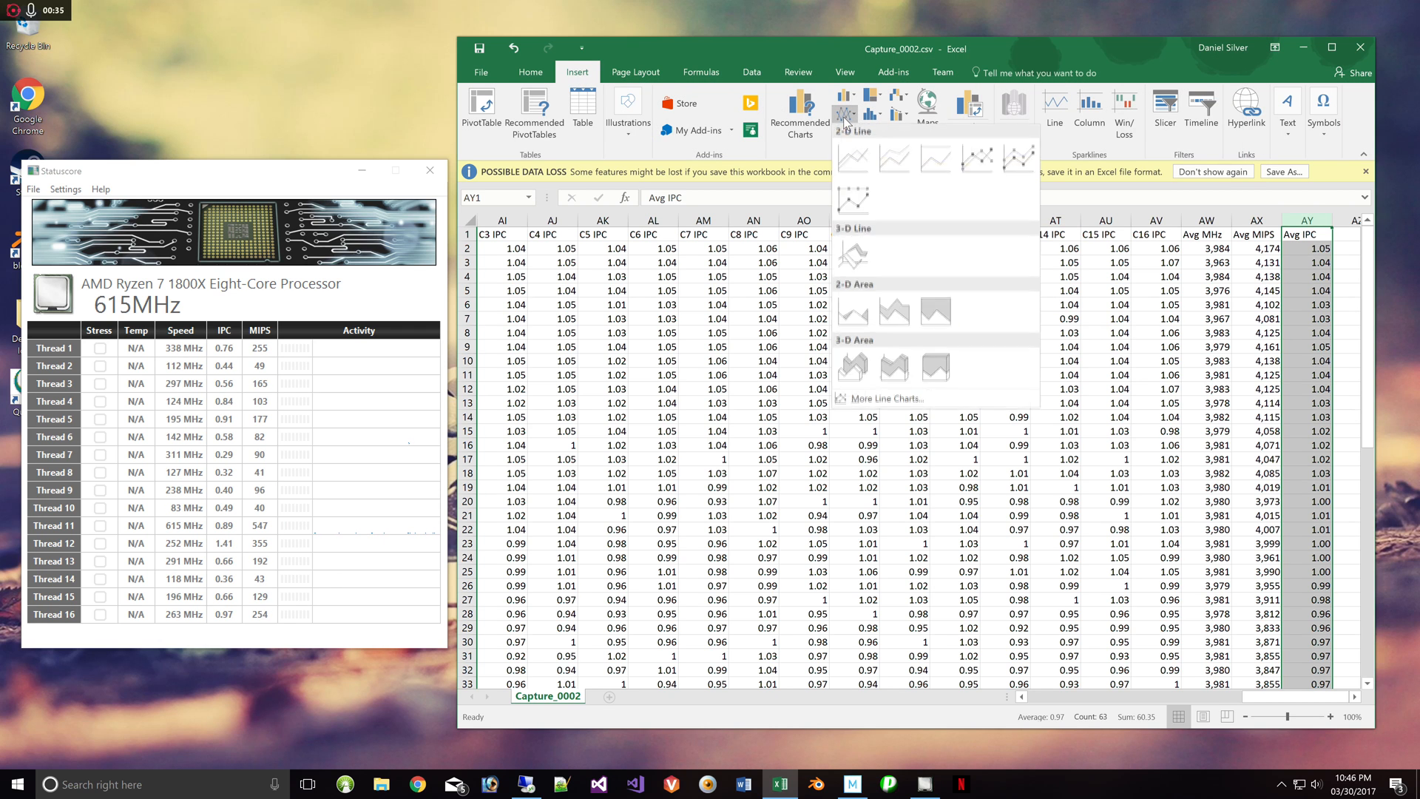
left_click(851, 160)
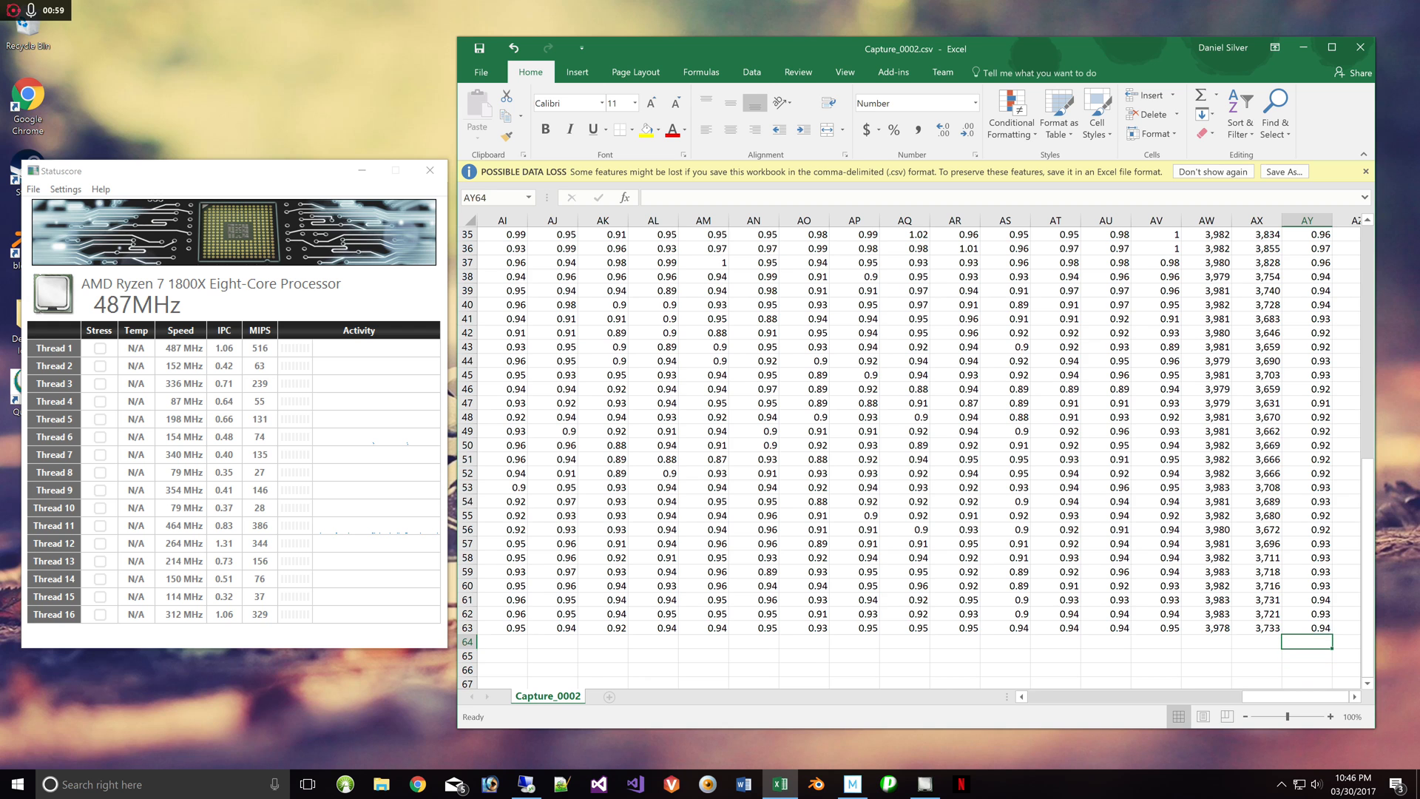
- Enter =AVERAGE(AY2:AY63) in AY64 to get the 0.97 average IPC
type("=AVERAGE(")
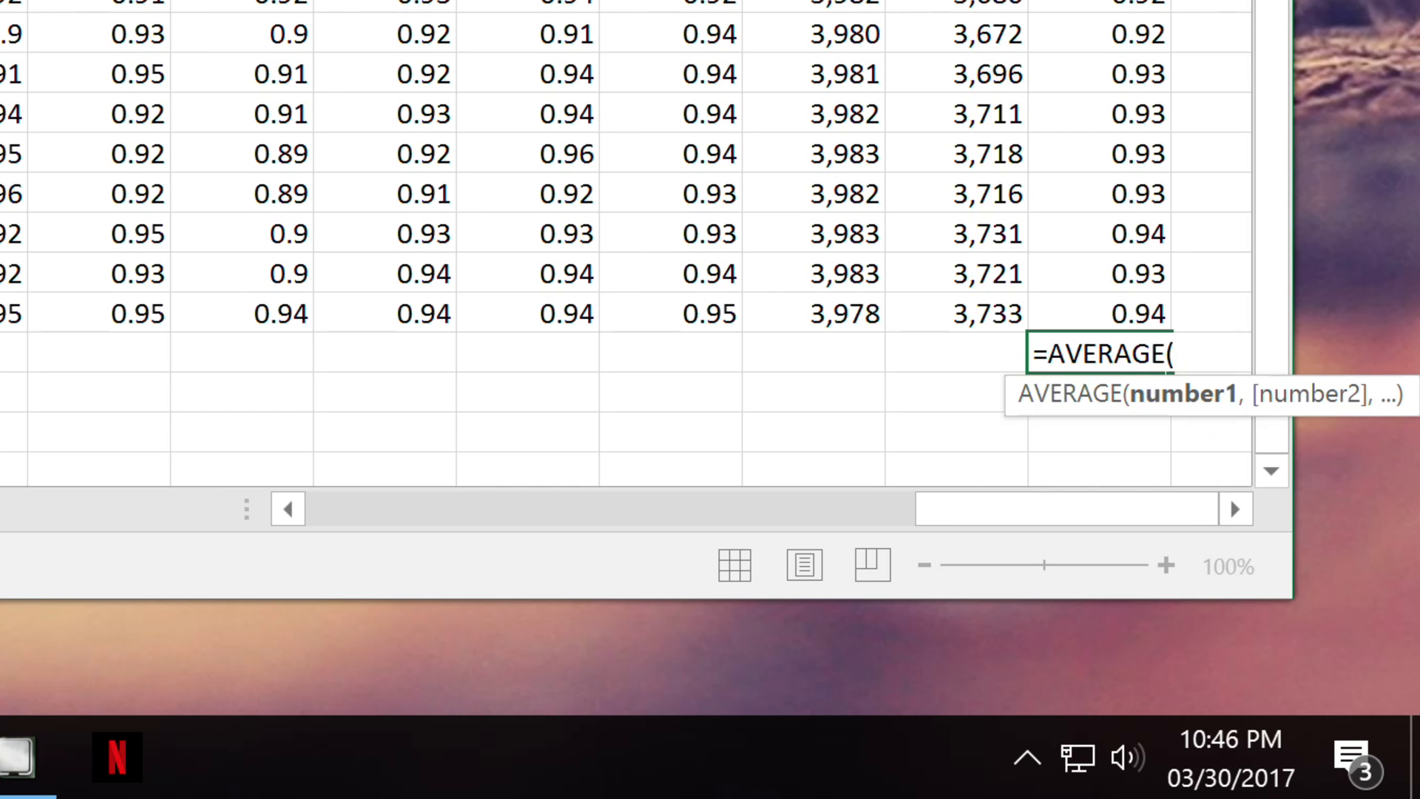
type("AY")
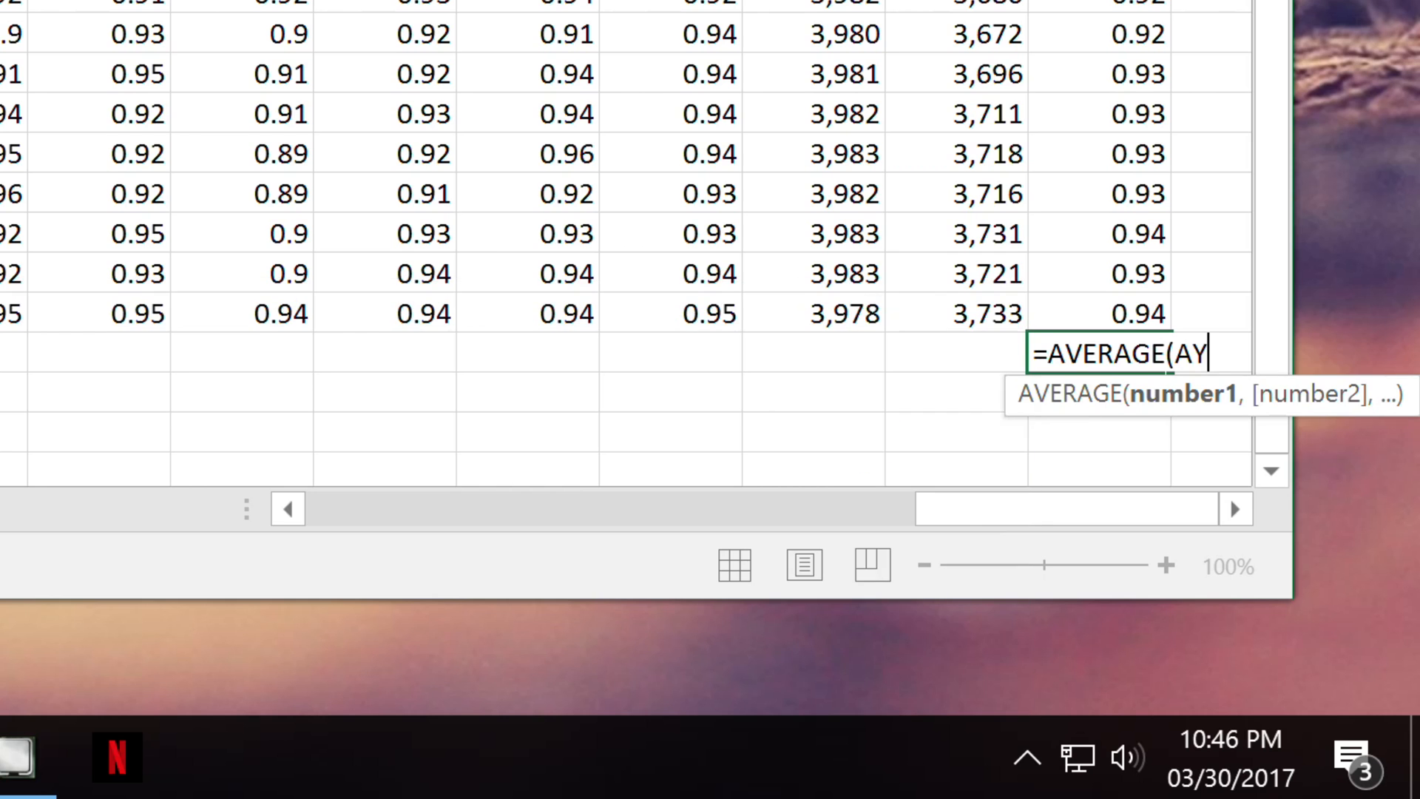
type("2:")
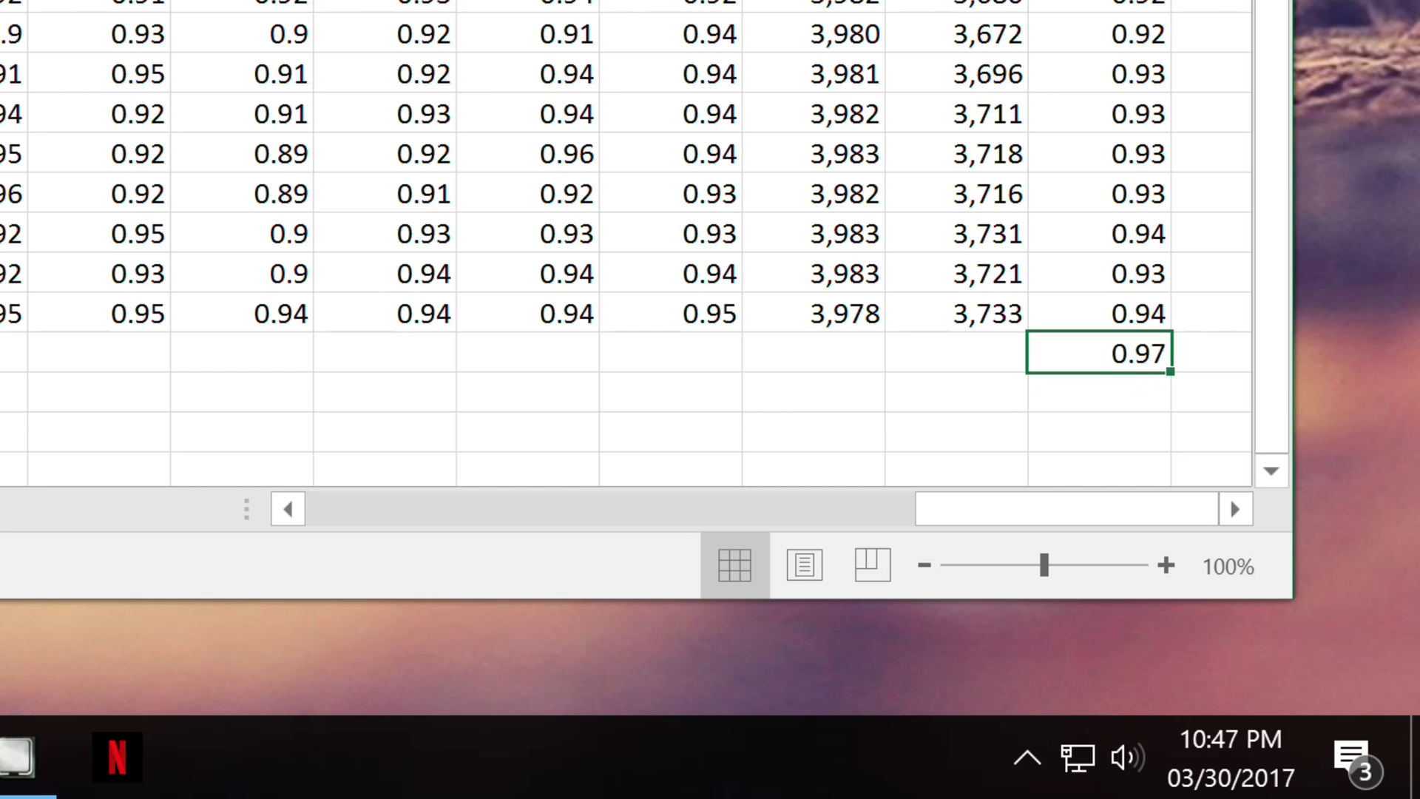
key("ctrl+v")
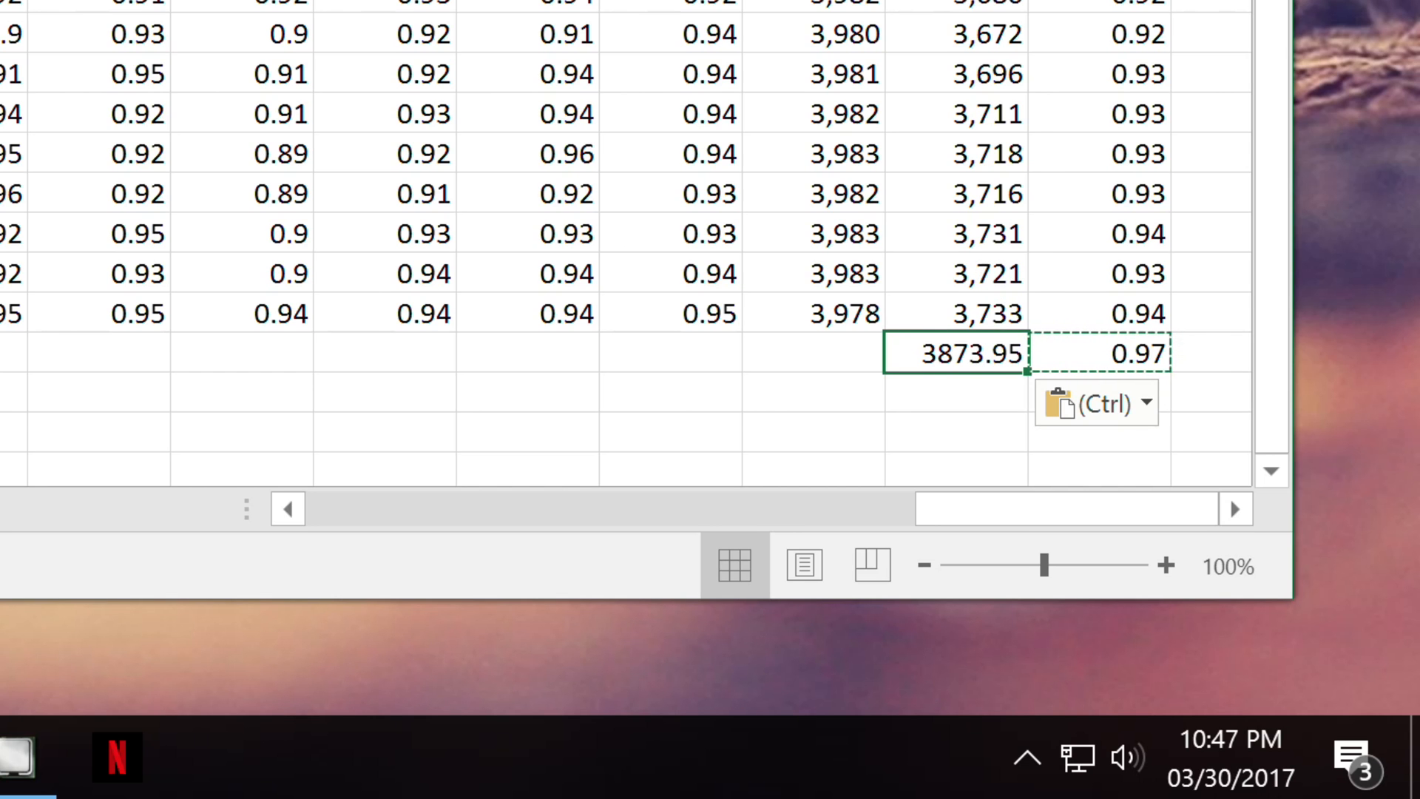
- Paste the average into AX64 and AW64, giving 3873.95 MIPS and 3980.39 MHz
left_click(812, 352)
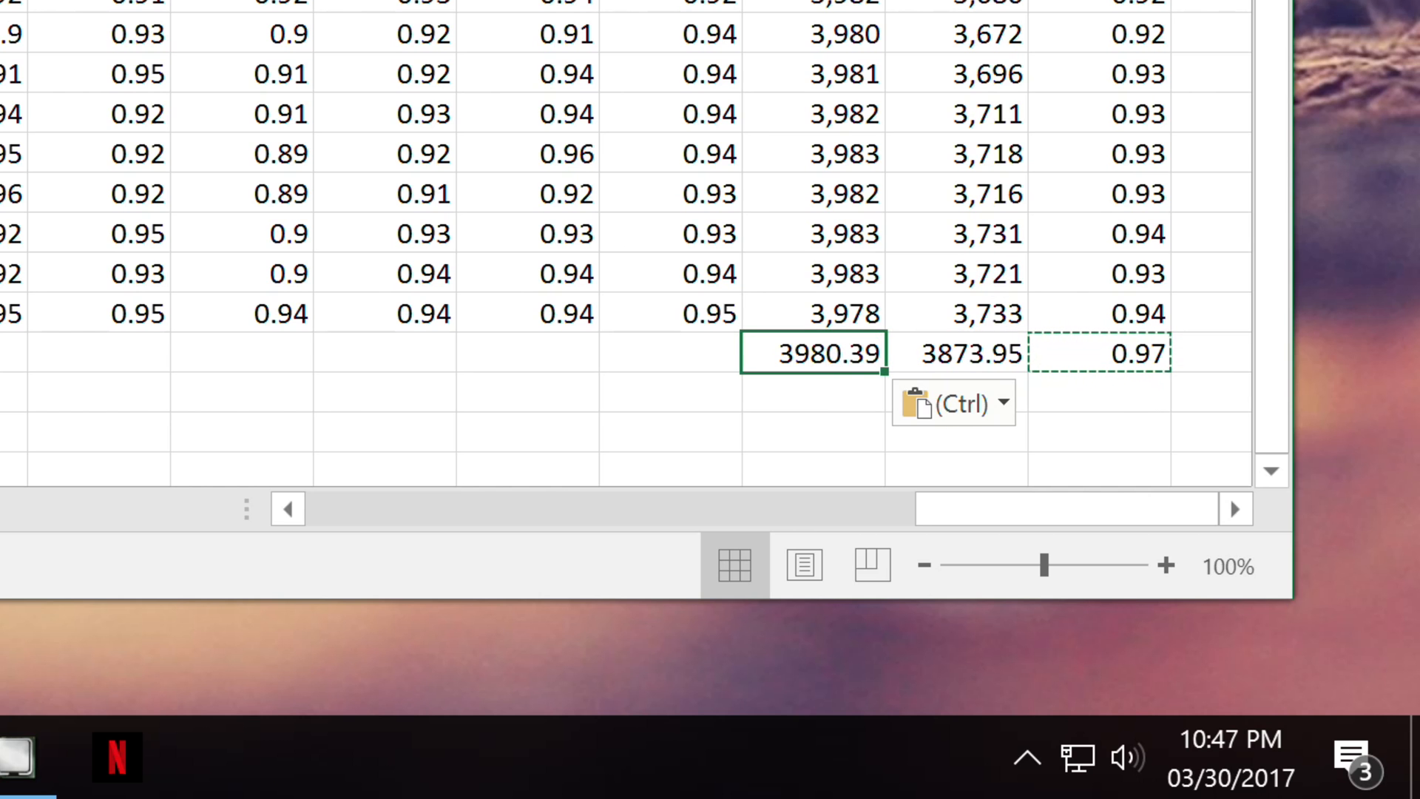
scroll("down", 3)
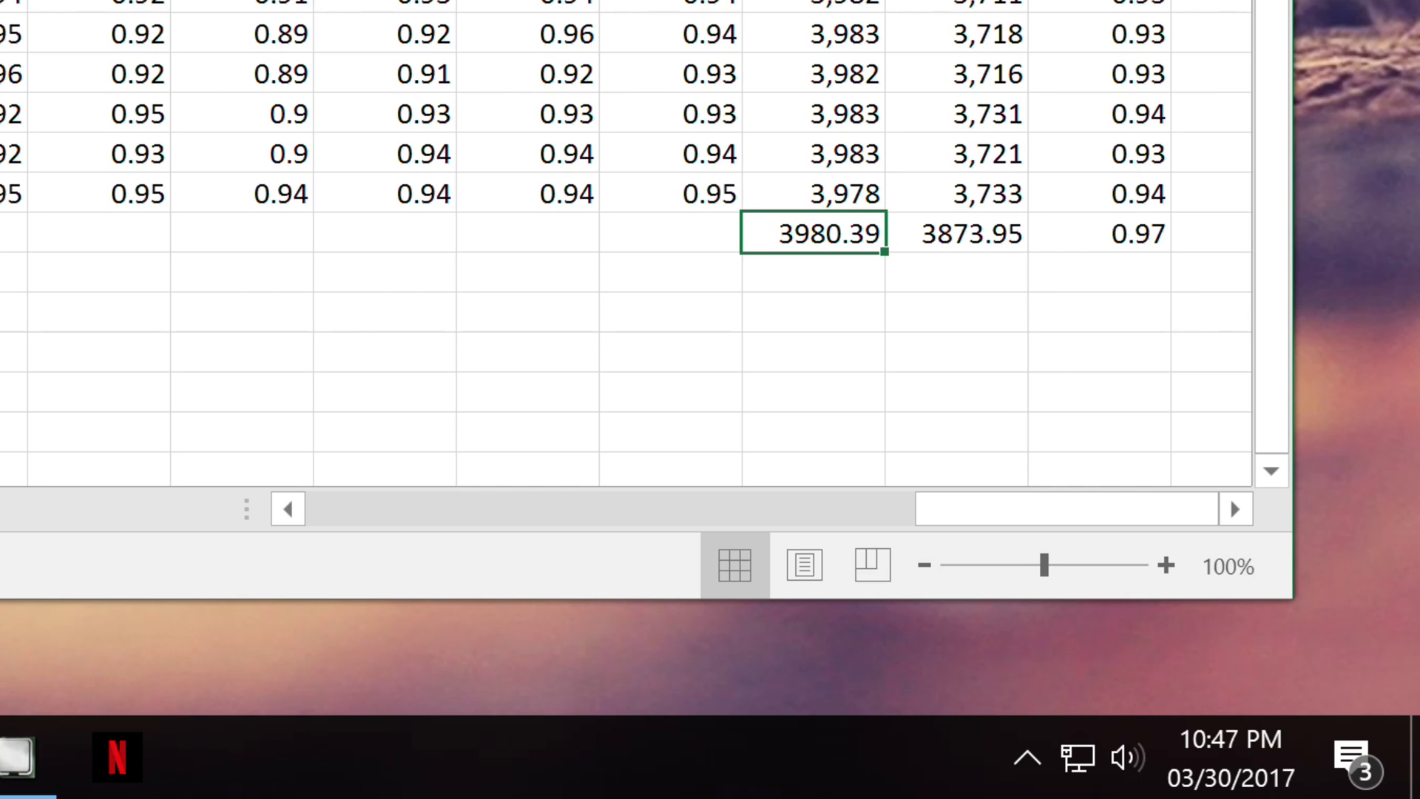
left_click(955, 233)
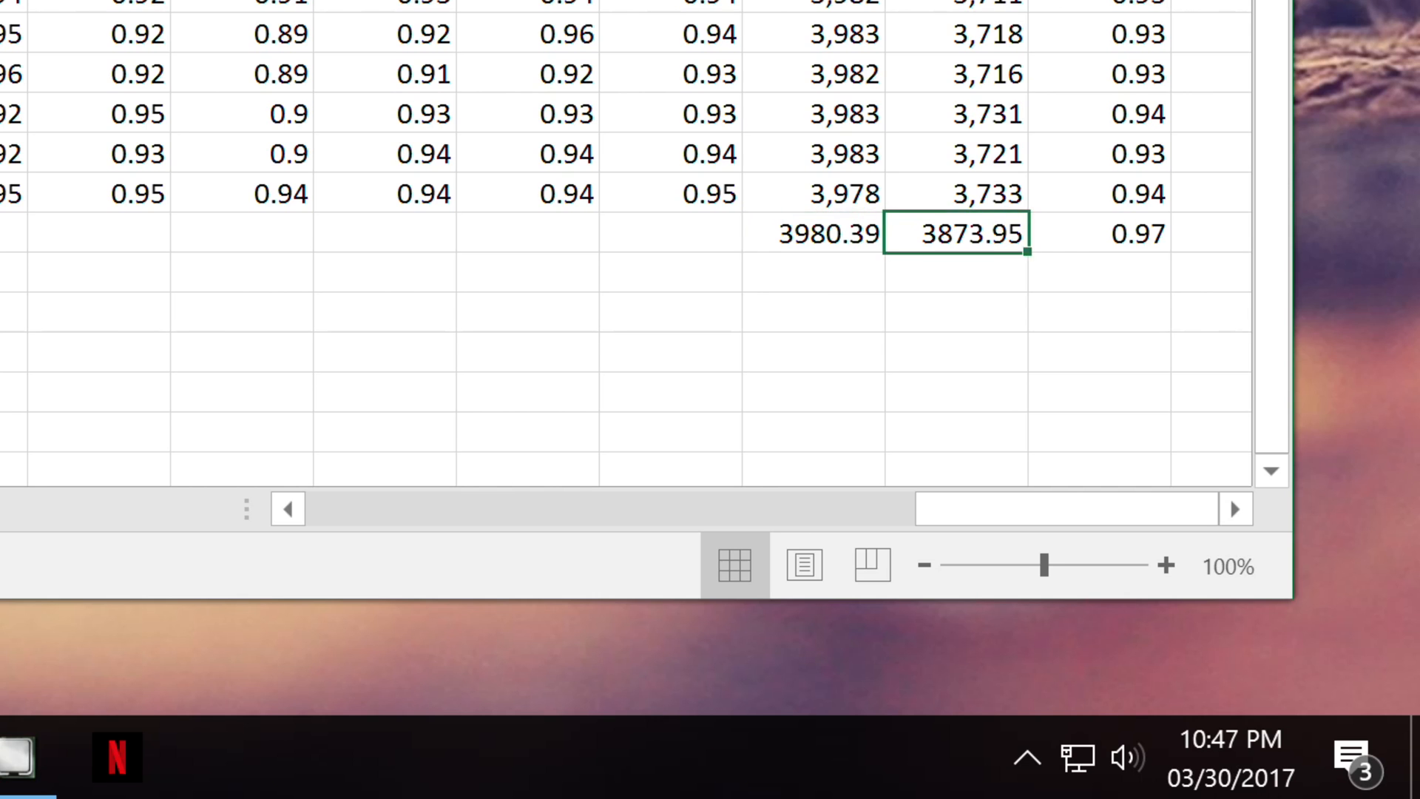
left_click(1100, 274)
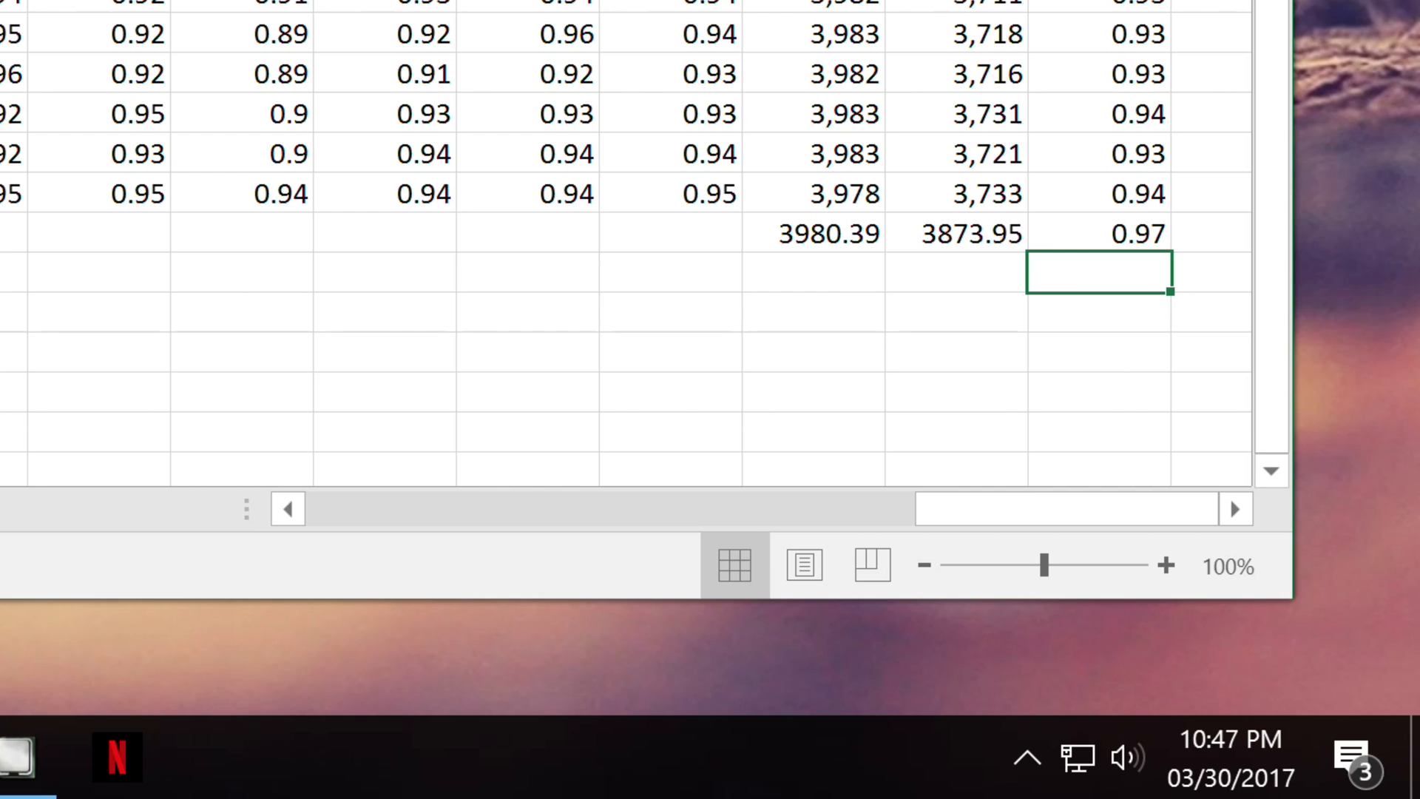
- Enter ratio formulas in AY65 and AY66 yielding 1.95 and 1.01
type("=")
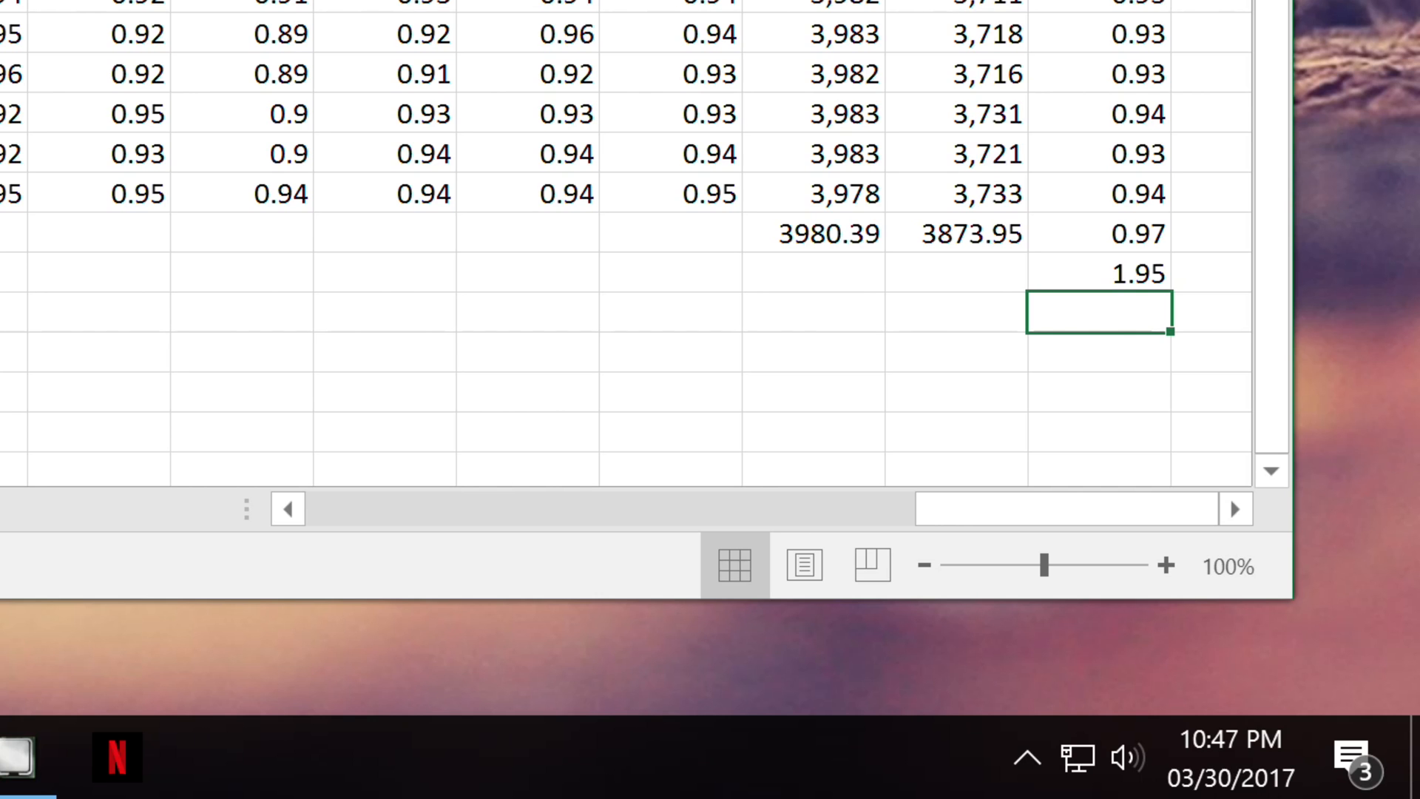
key("down")
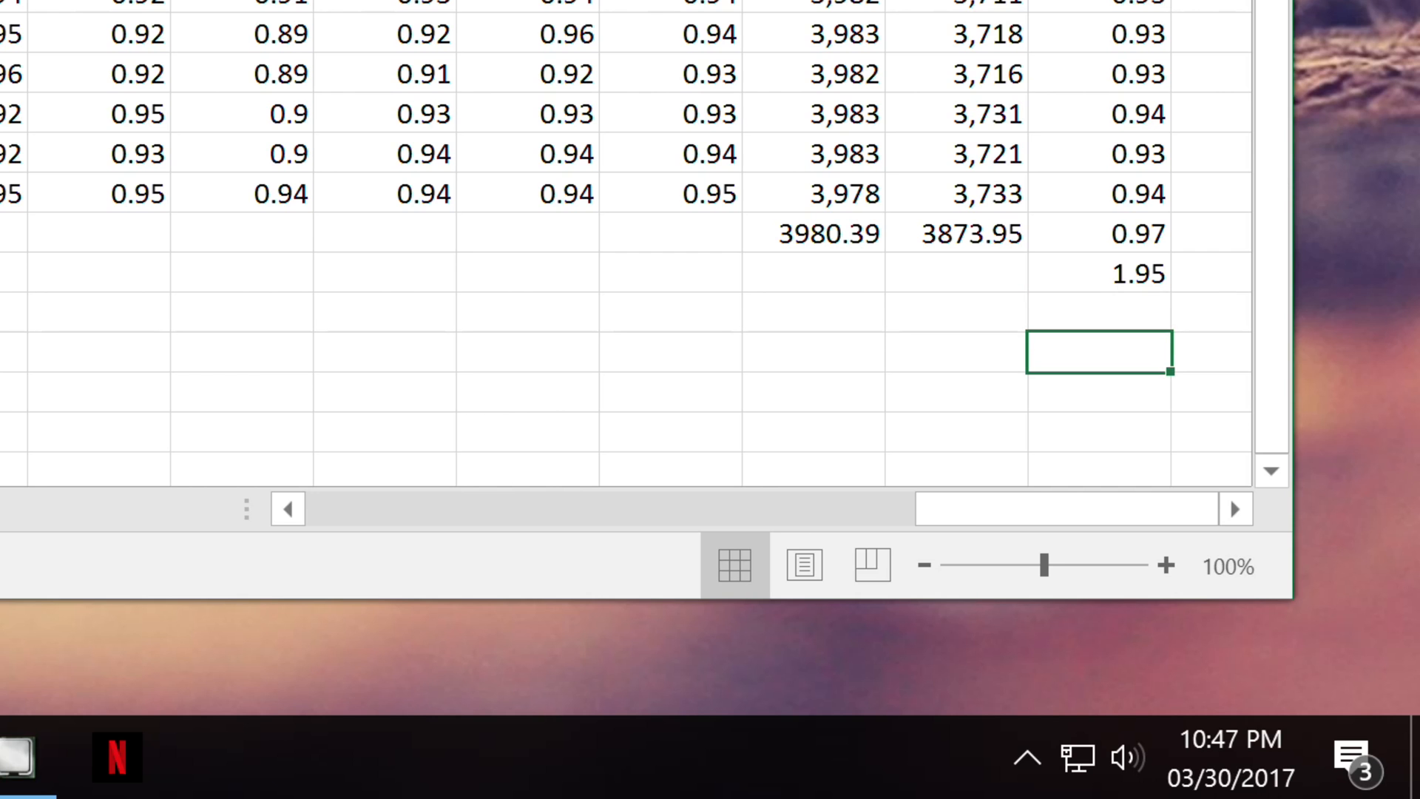
type("1.")
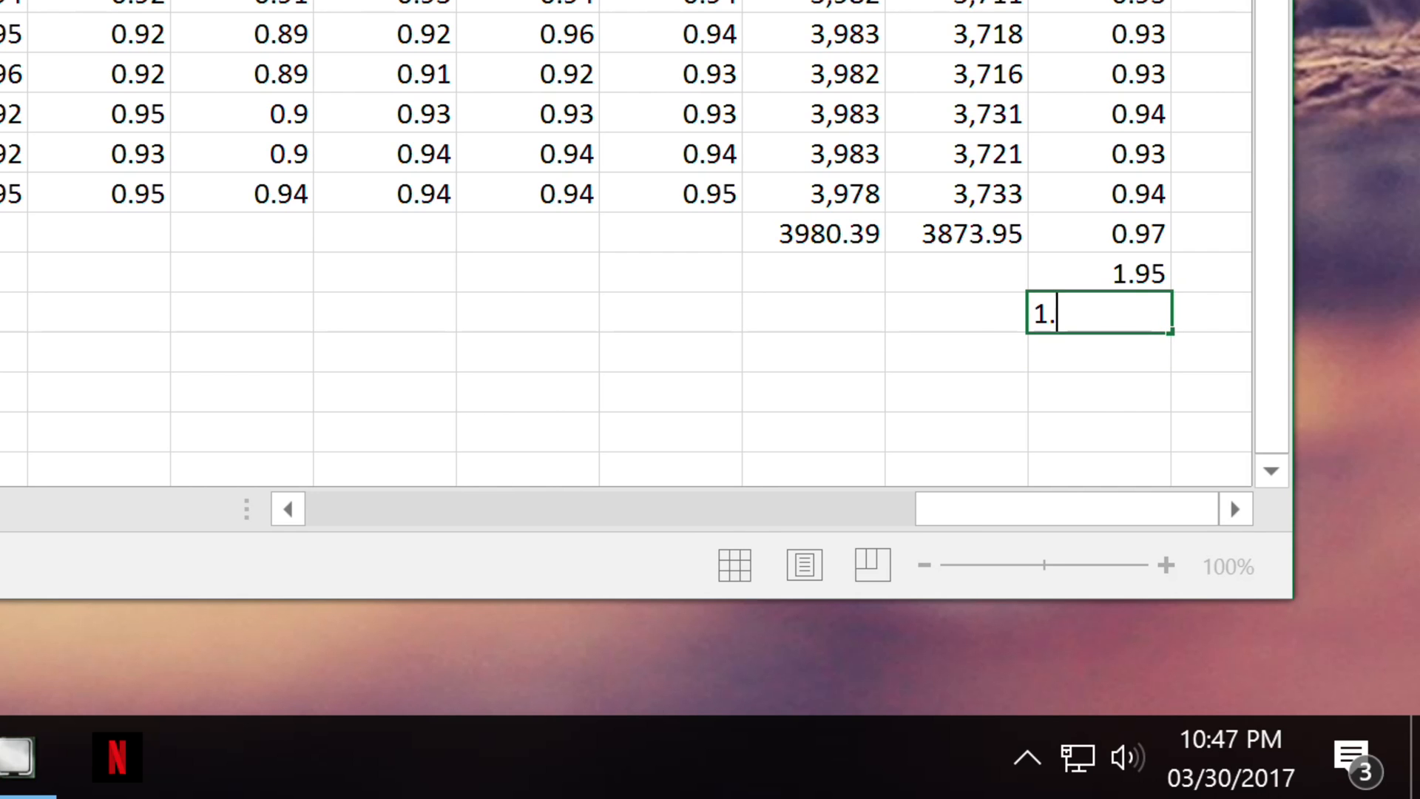
type("93")
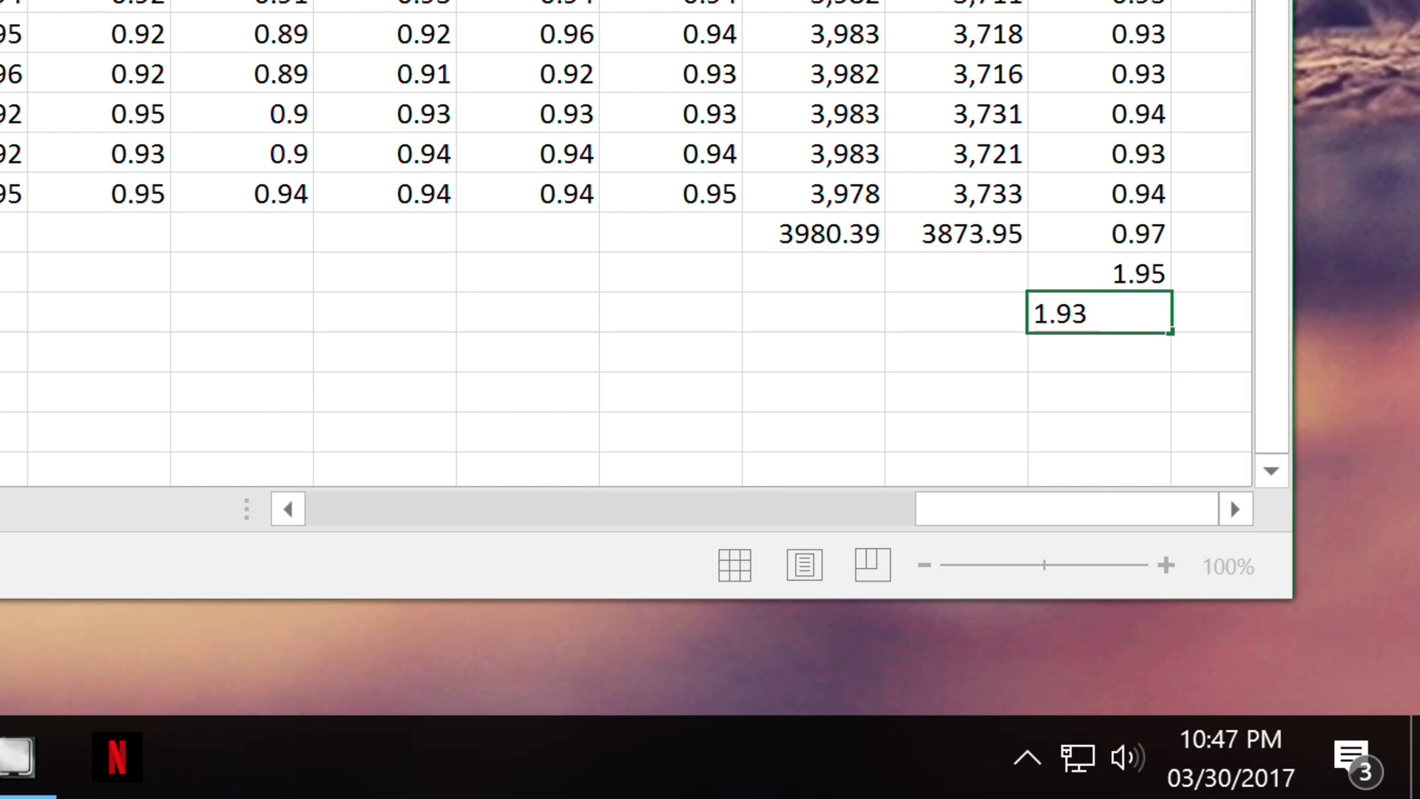
key("BackSpace")
type("01")
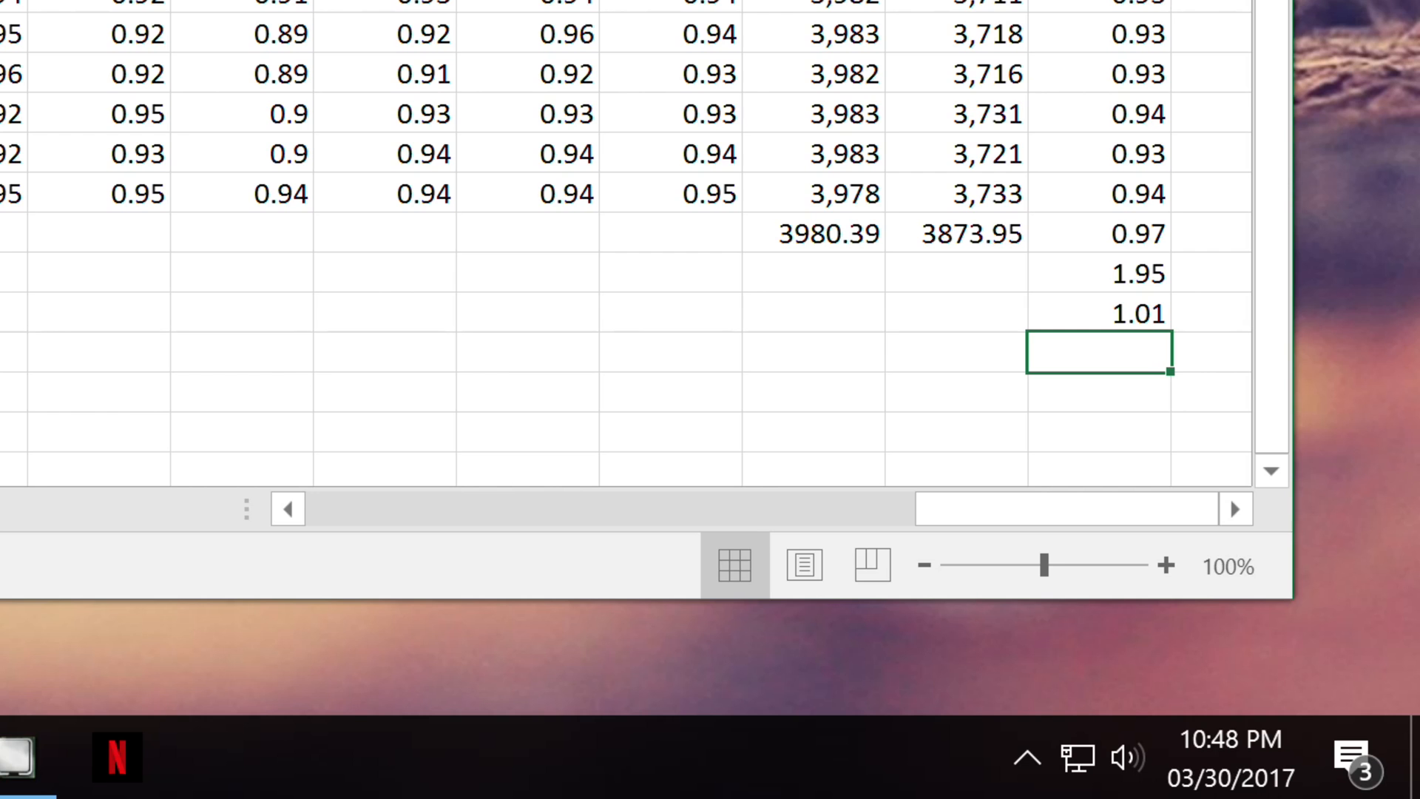
- Start a third ratio formula =2.07/ in AY67
type("=")
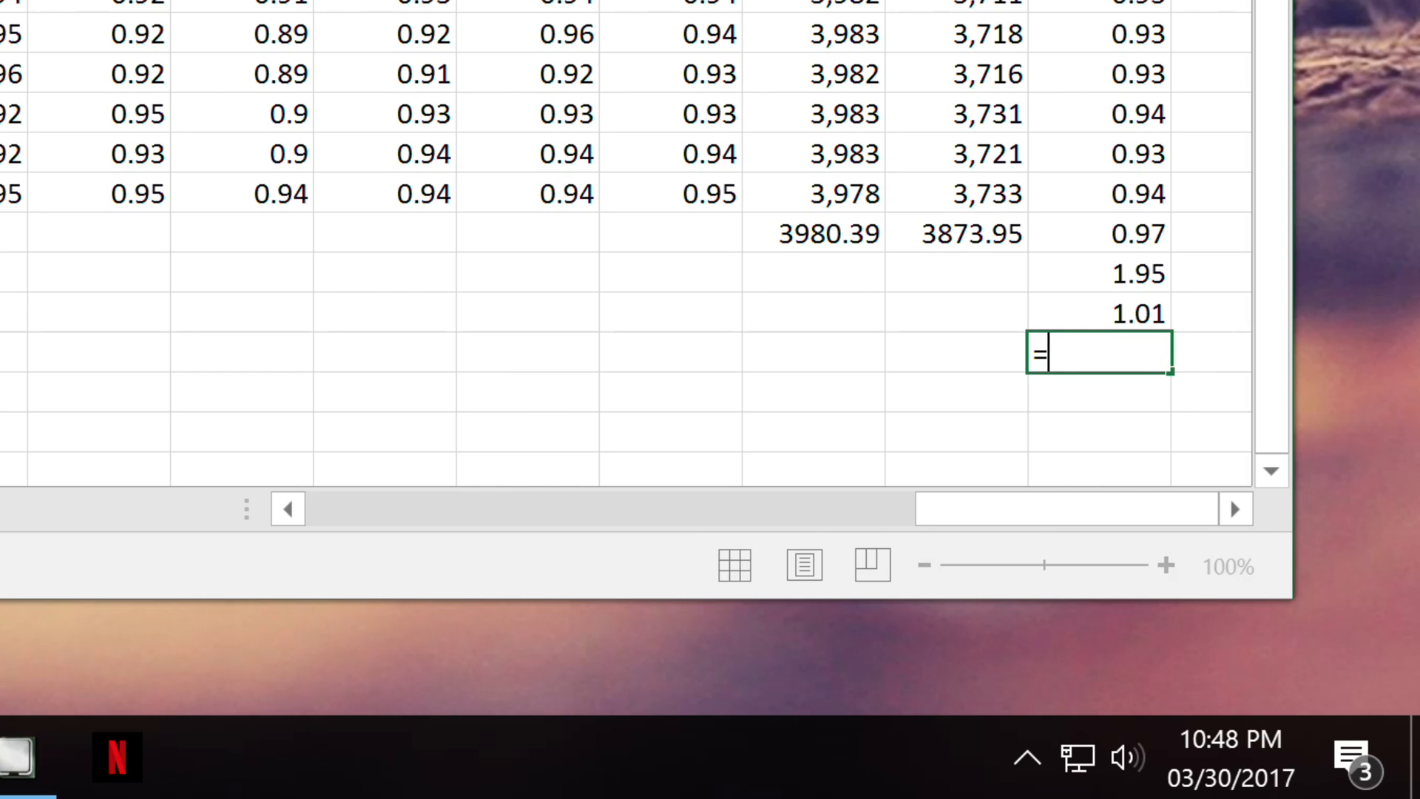
type("2.07/")
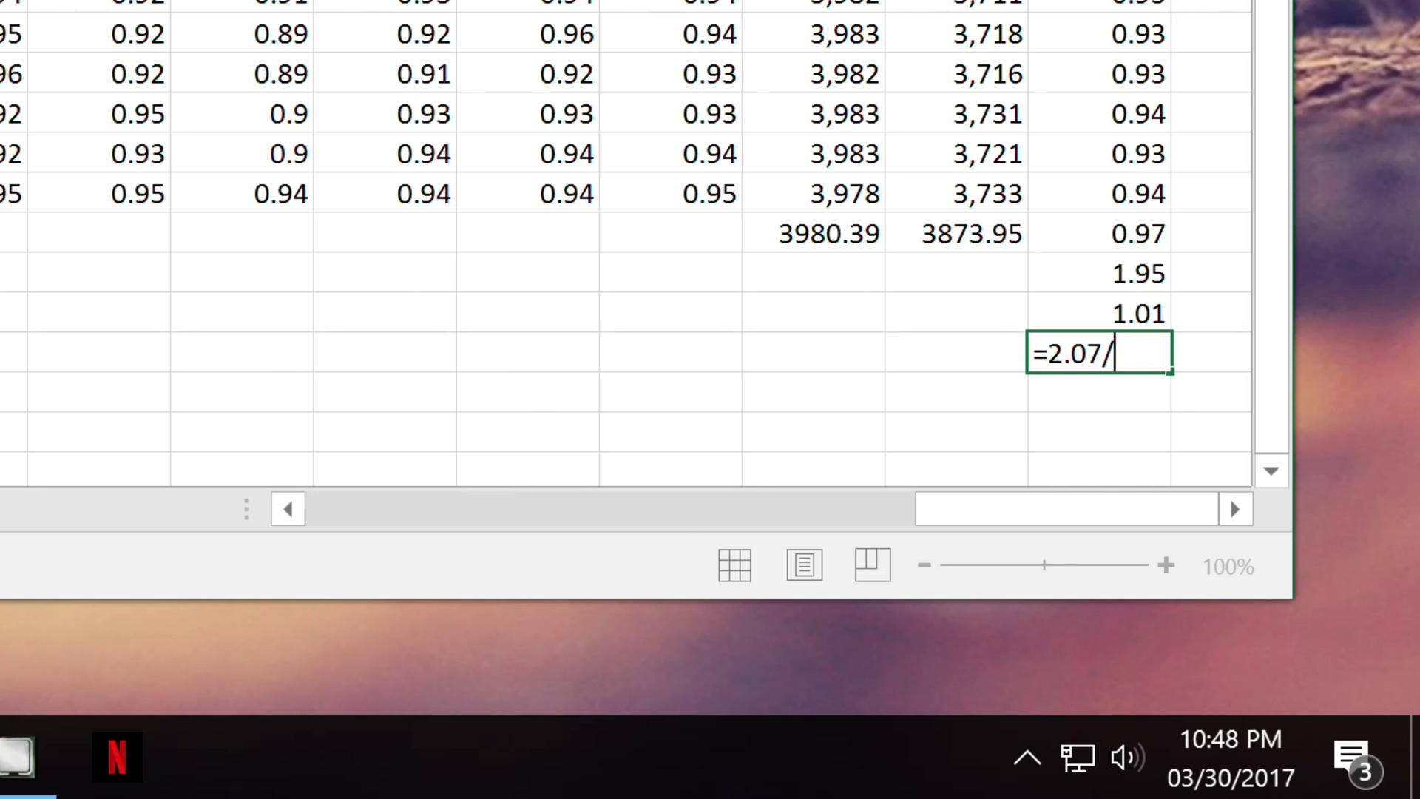